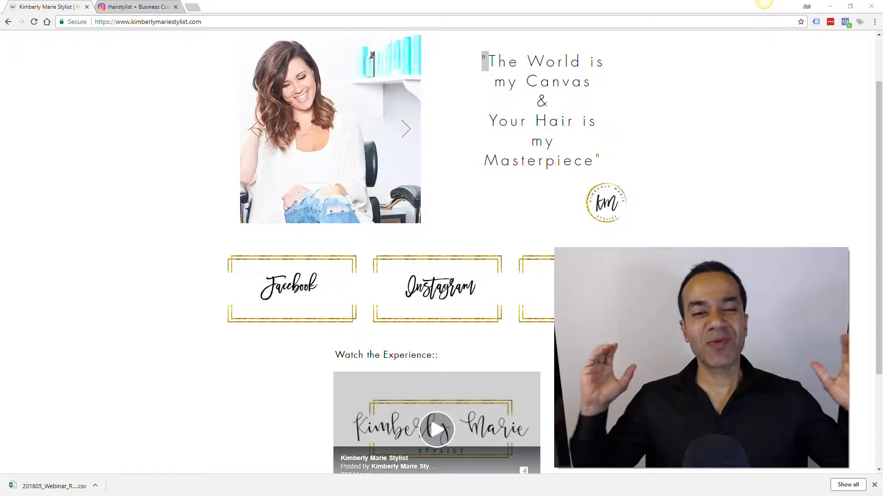
mouse_move(98, 188)
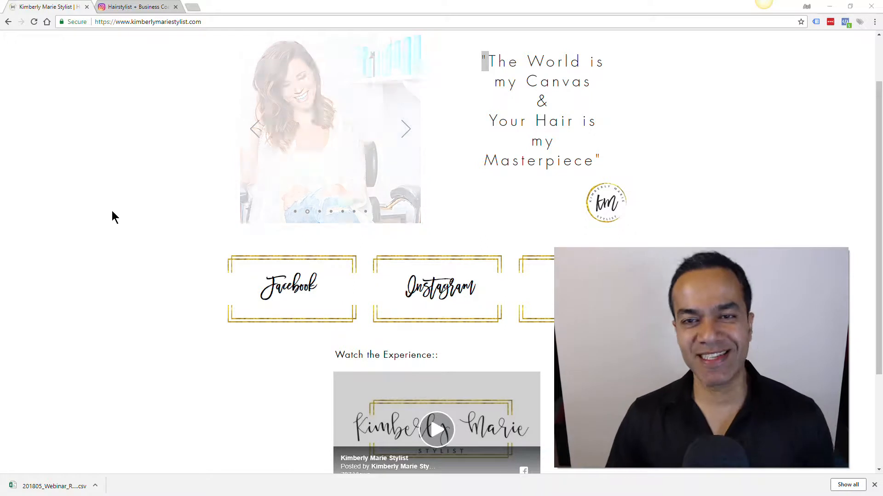
Scroll the stylist's homepage up toward its header and navigation bar
scroll("up", 3)
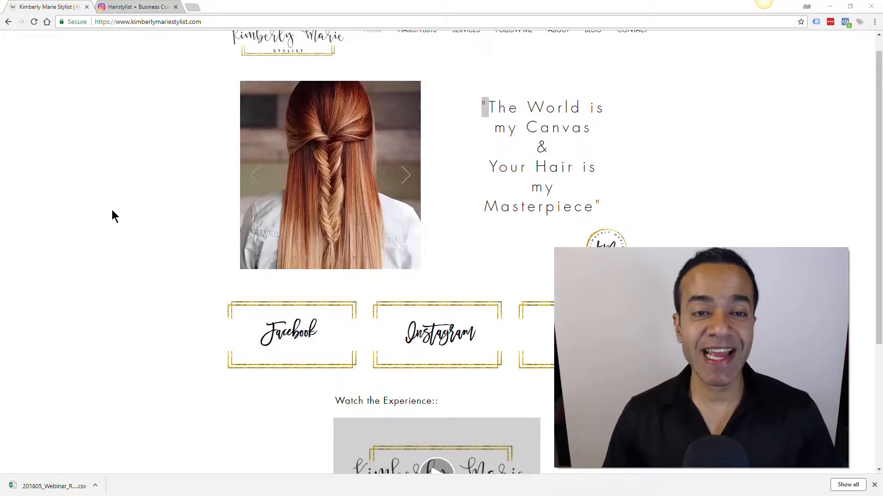
Scroll to the top of the homepage and step through the slideshow photos
scroll("up", 3)
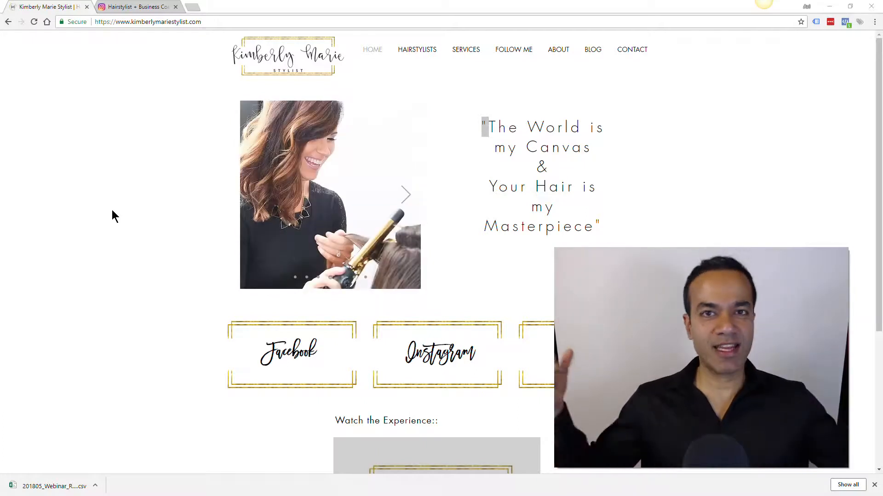
left_click(404, 195)
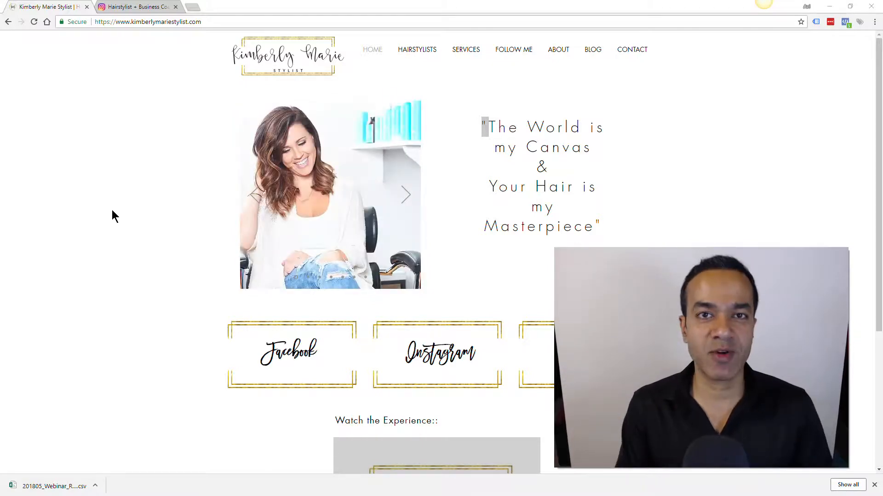
left_click(405, 195)
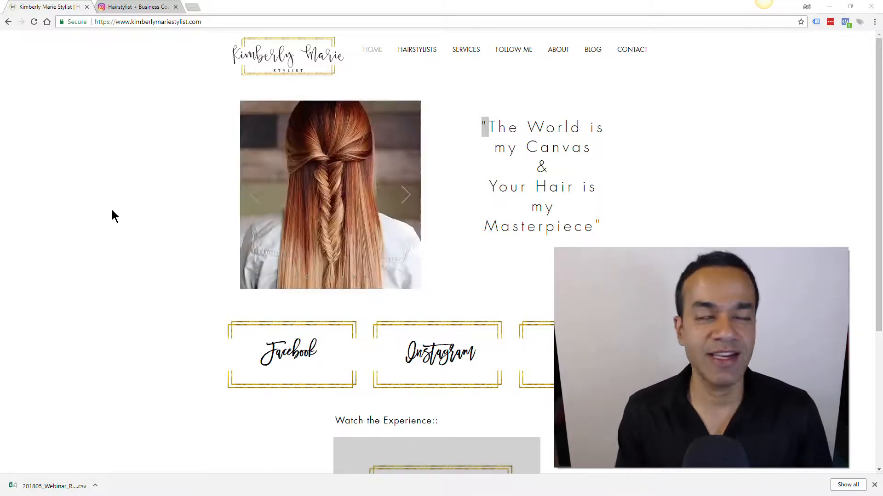
left_click(406, 195)
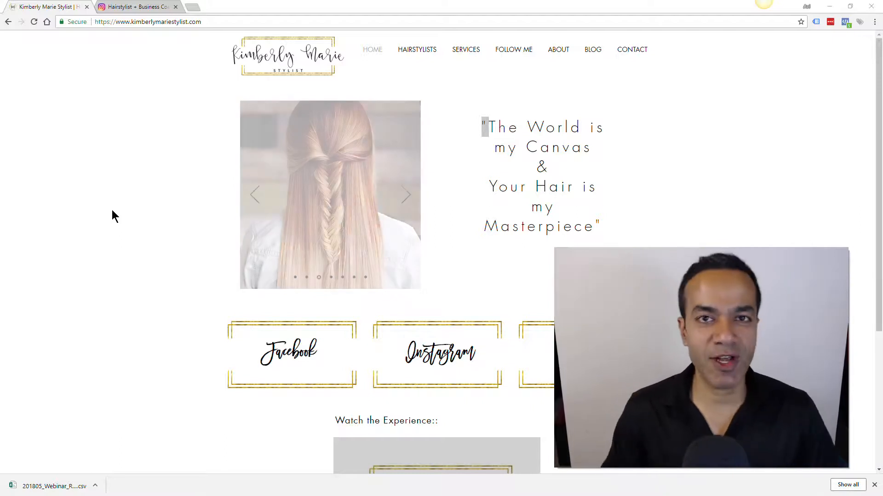
left_click(407, 195)
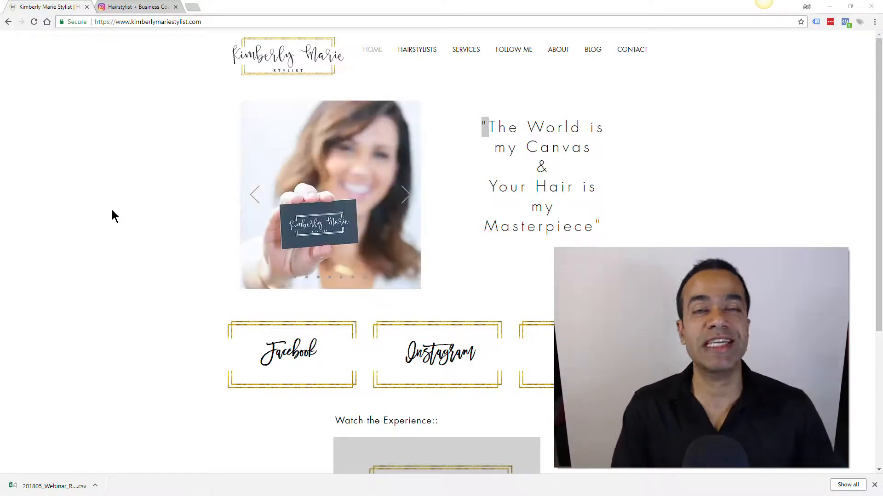
left_click(405, 195)
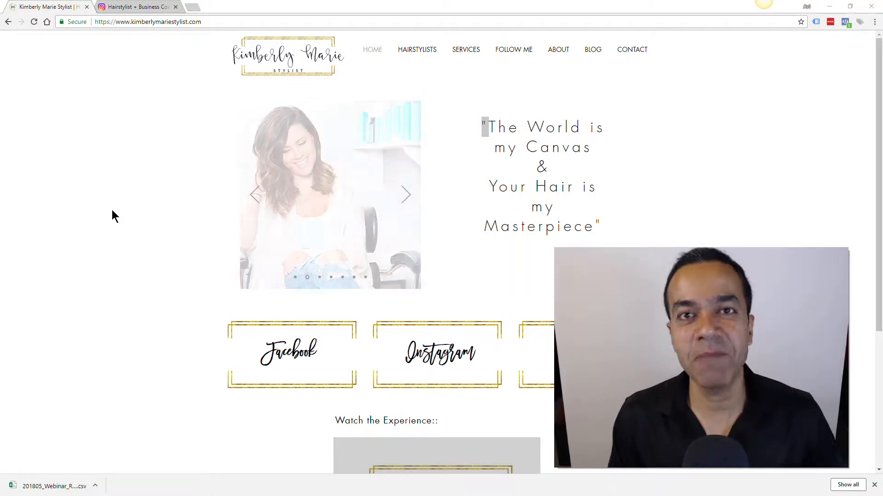
left_click(405, 195)
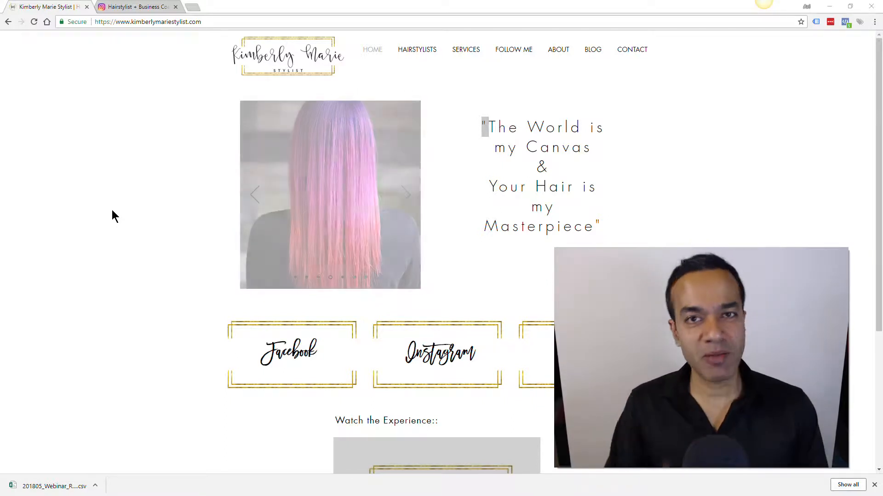
Continue cycling the slideshow, then switch to the Salon Income Expenses workbook's JAN sheet
left_click(407, 194)
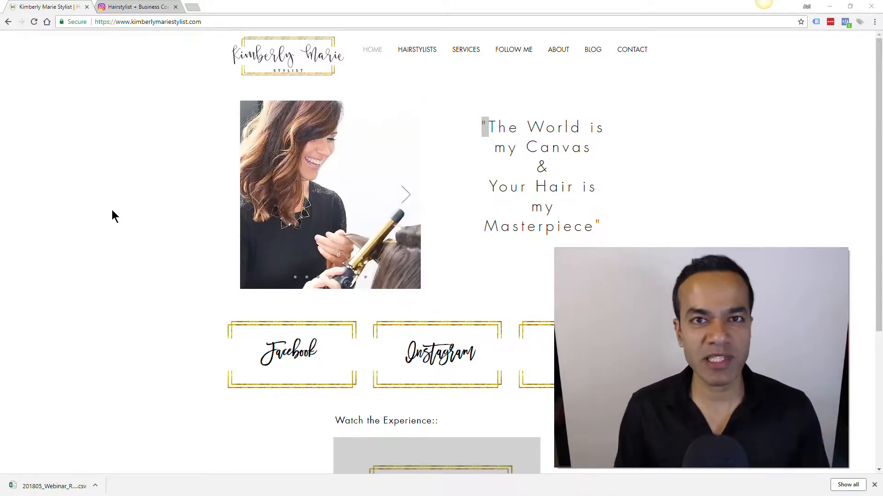
left_click(406, 195)
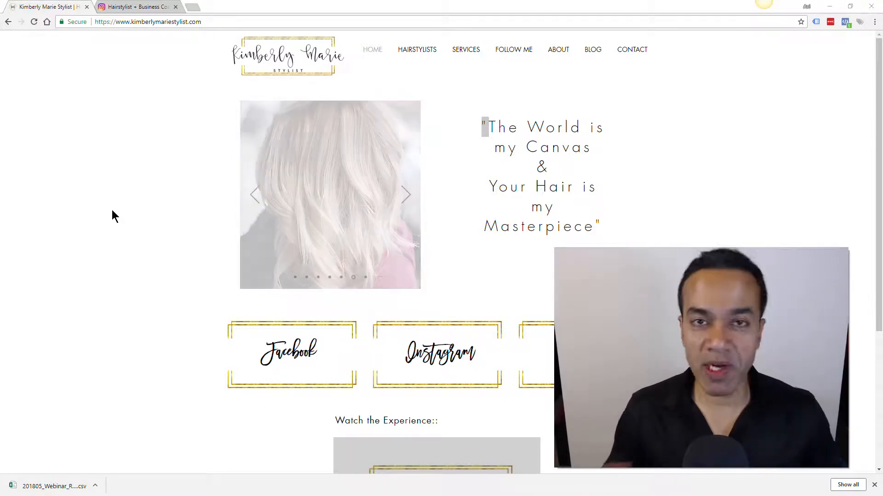
left_click(405, 195)
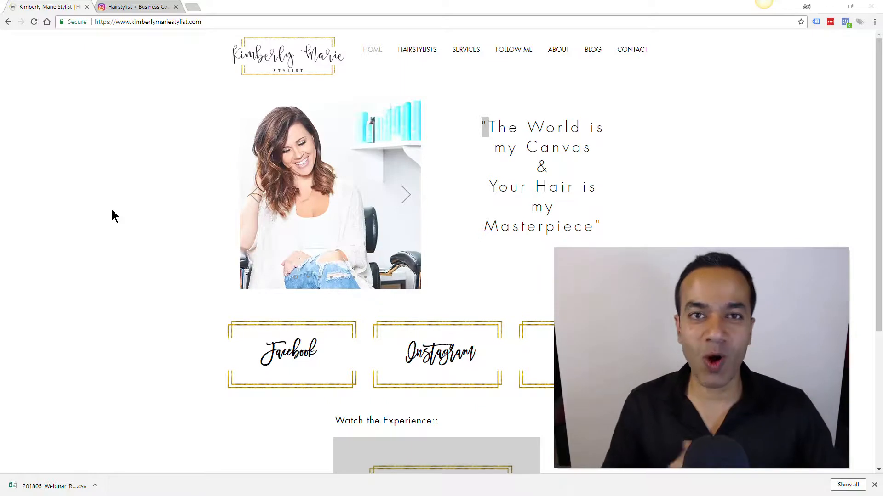
left_click(406, 195)
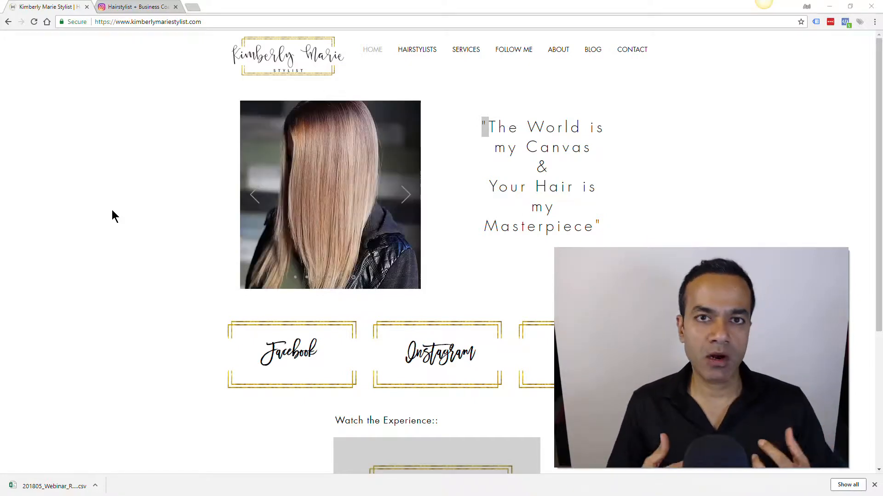
left_click(405, 195)
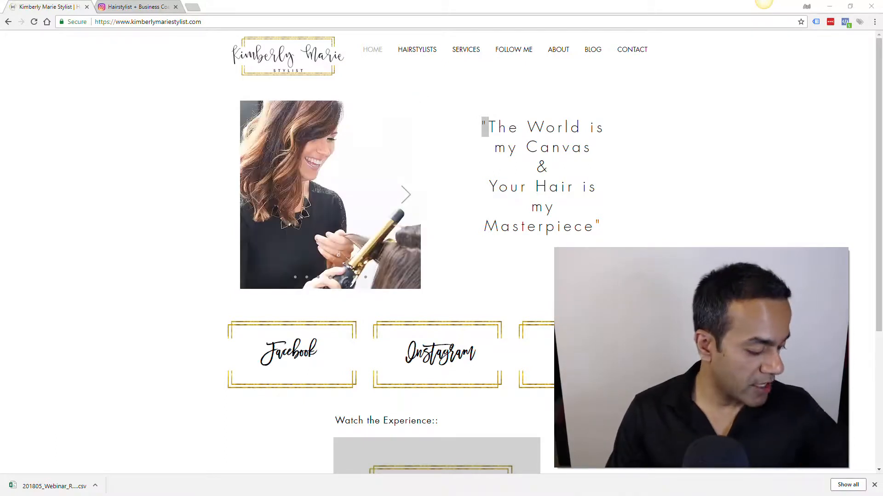
left_click(406, 194)
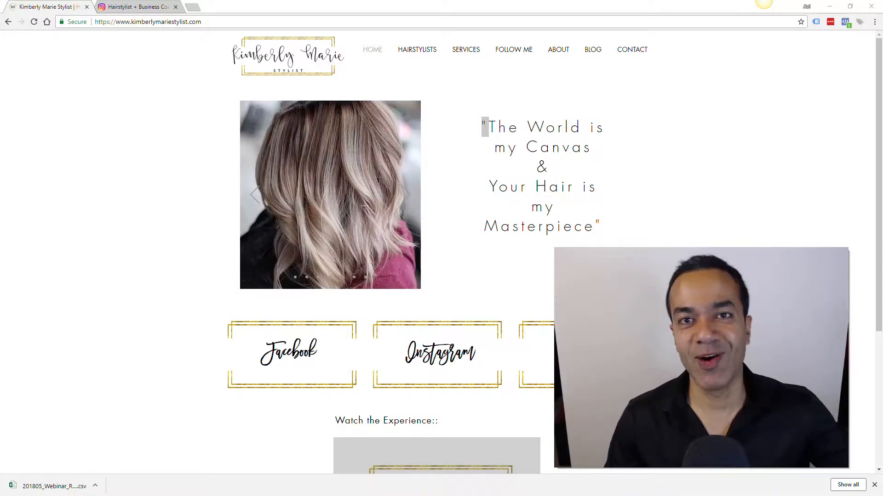
left_click(406, 195)
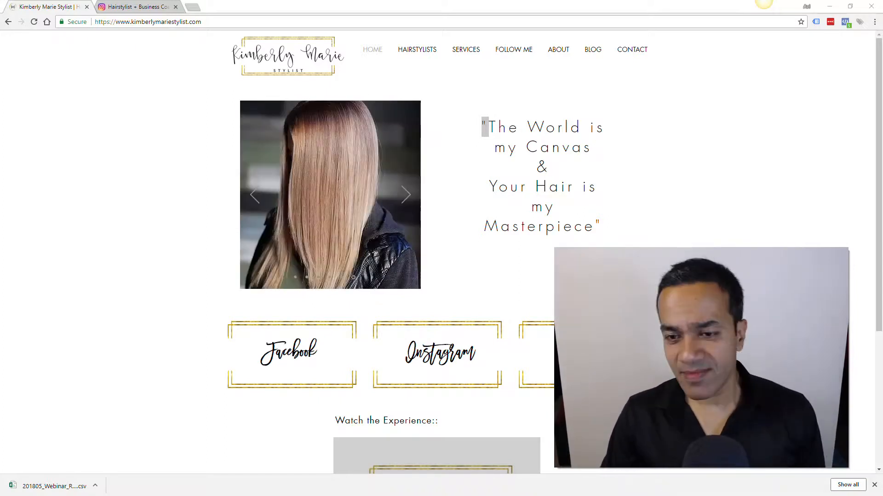
left_click(406, 195)
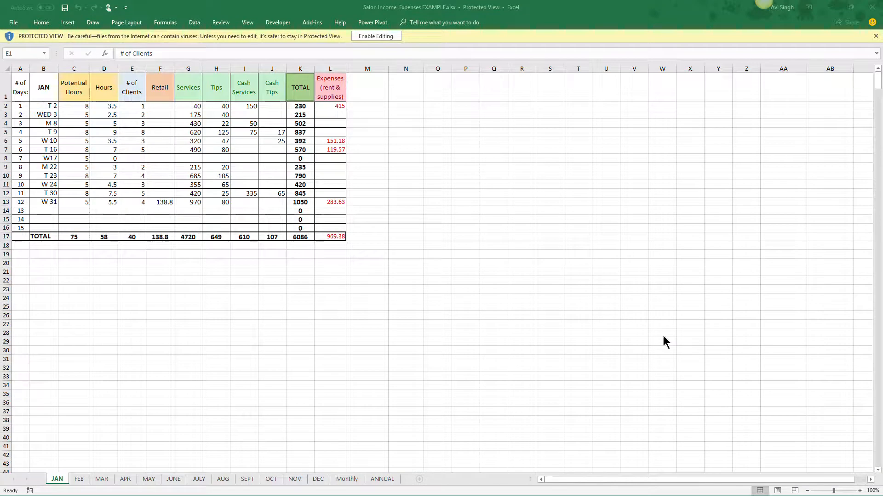
left_click(271, 193)
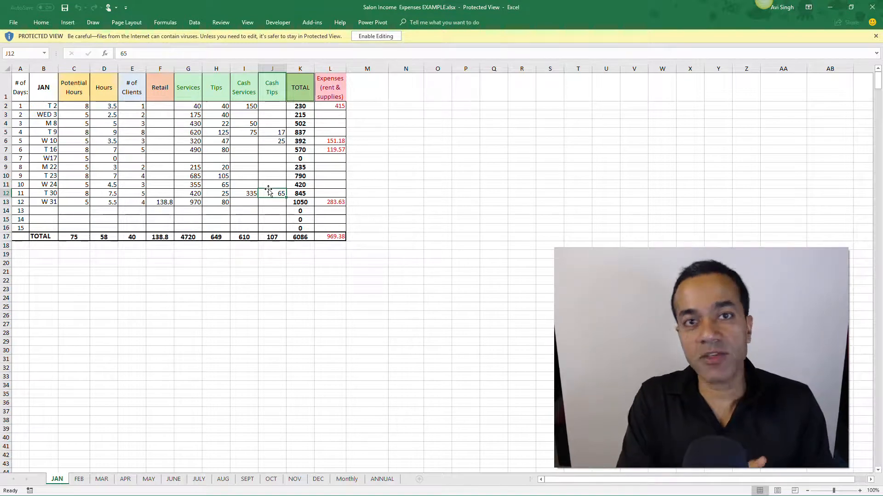
mouse_move(362, 191)
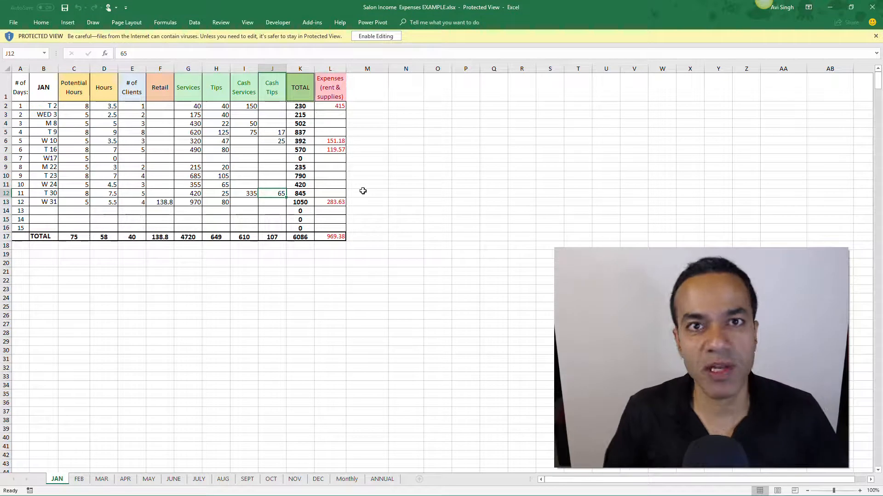
mouse_move(119, 176)
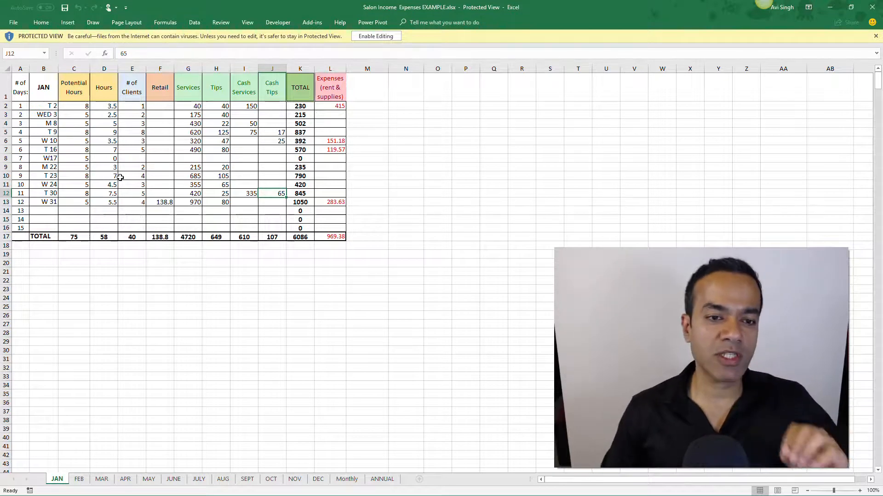
left_click(131, 175)
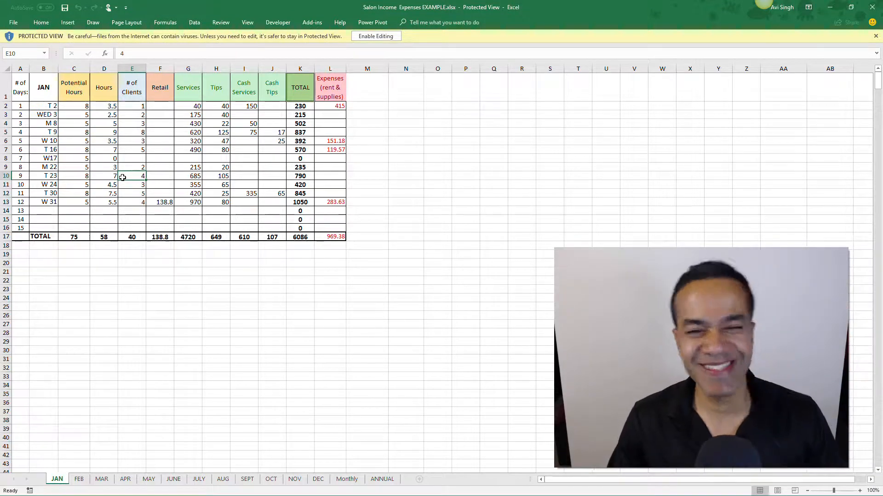
left_click(104, 114)
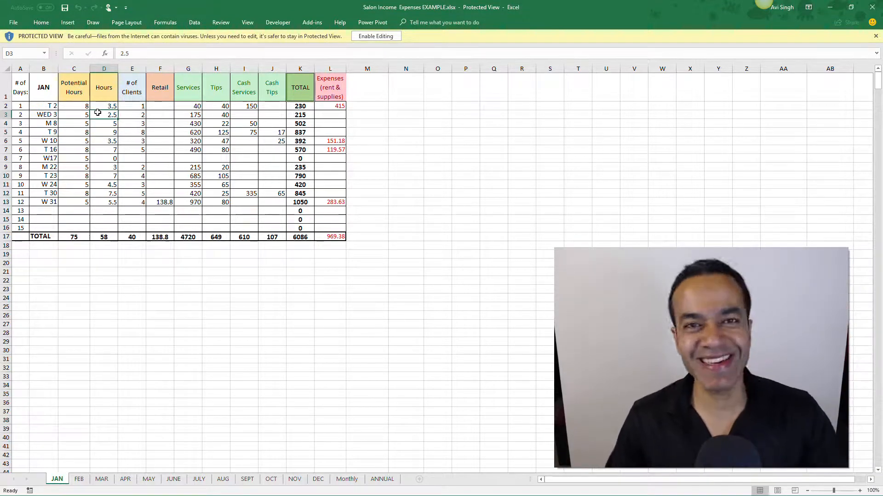
left_click(104, 106)
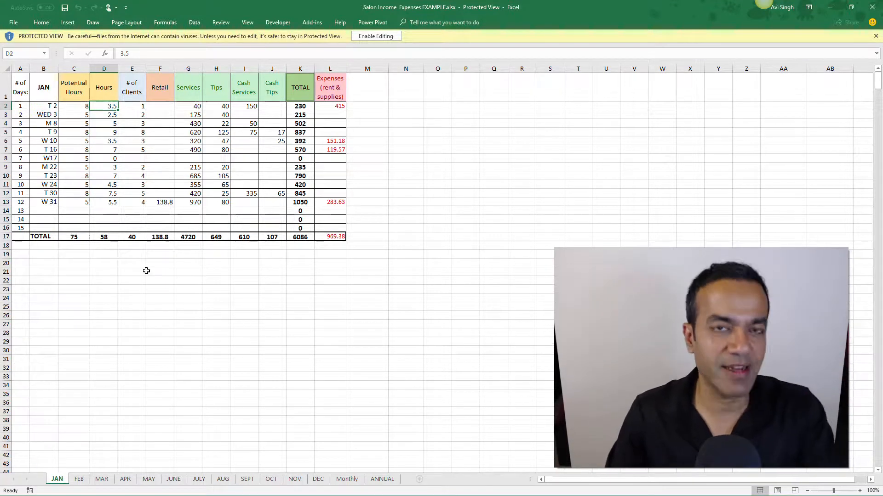
mouse_move(146, 160)
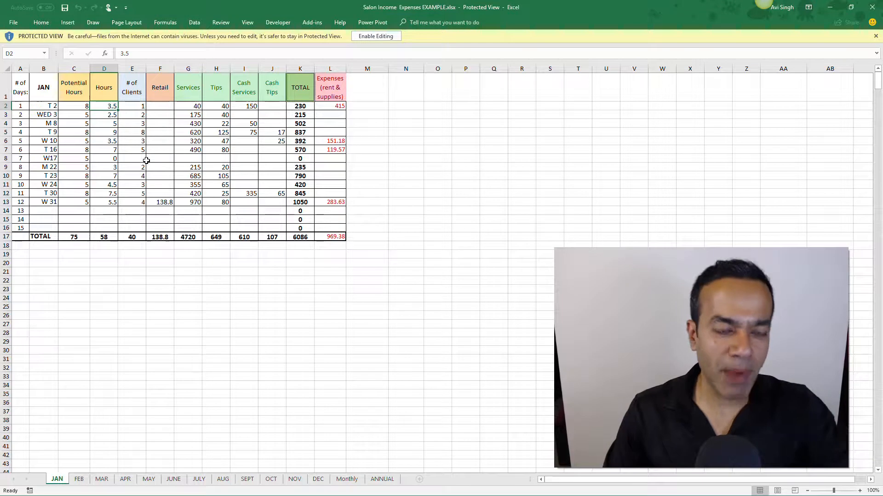
mouse_move(122, 371)
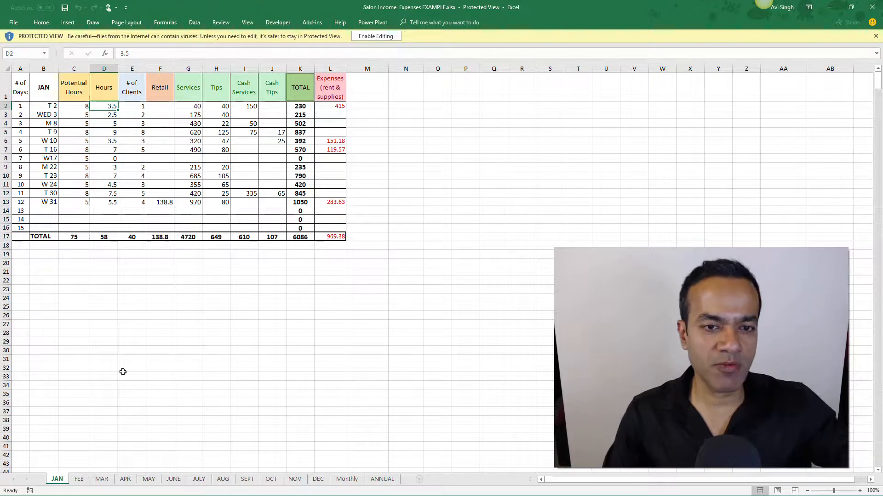
mouse_move(91, 461)
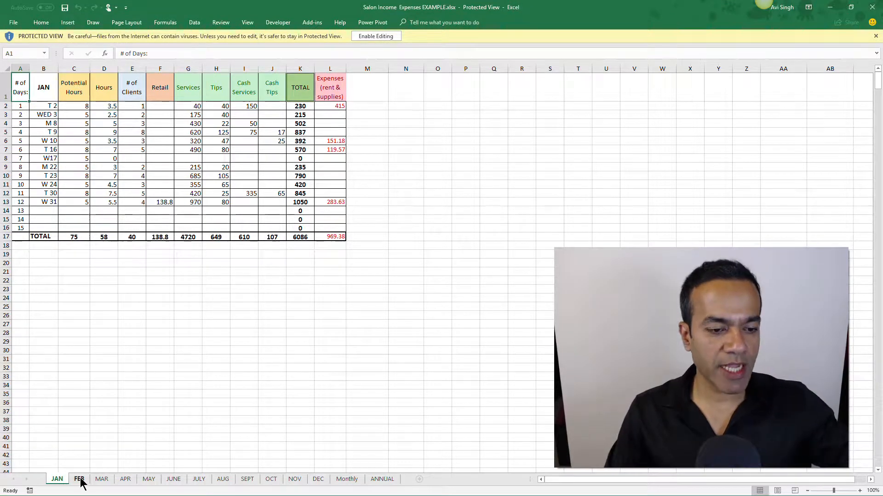
Review February's hours and an empty Retail cell, then move on to the May sheet
left_click(79, 479)
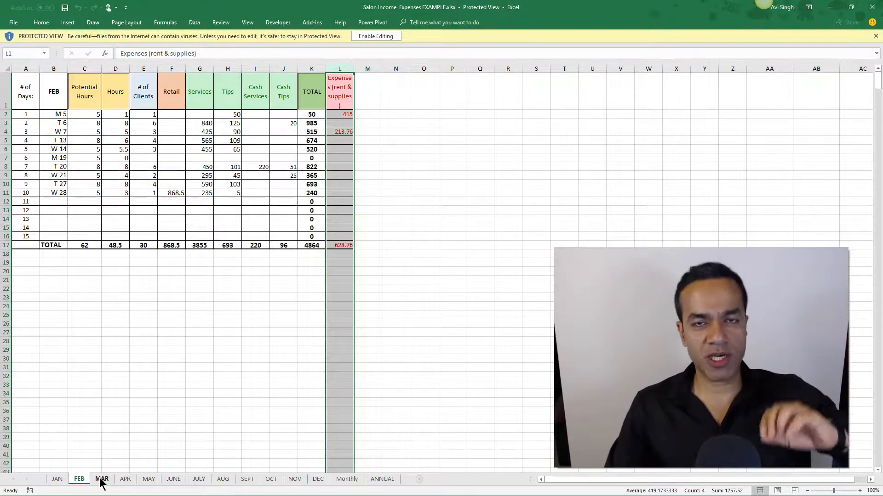
mouse_move(157, 216)
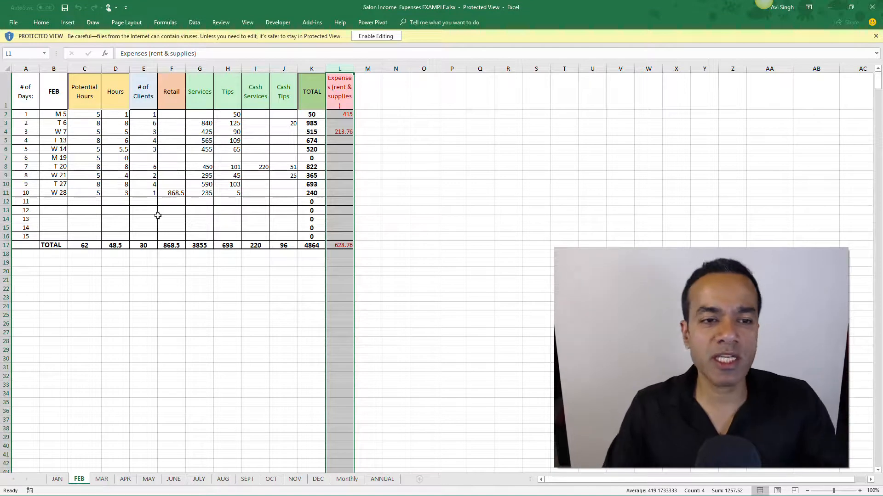
left_click(171, 192)
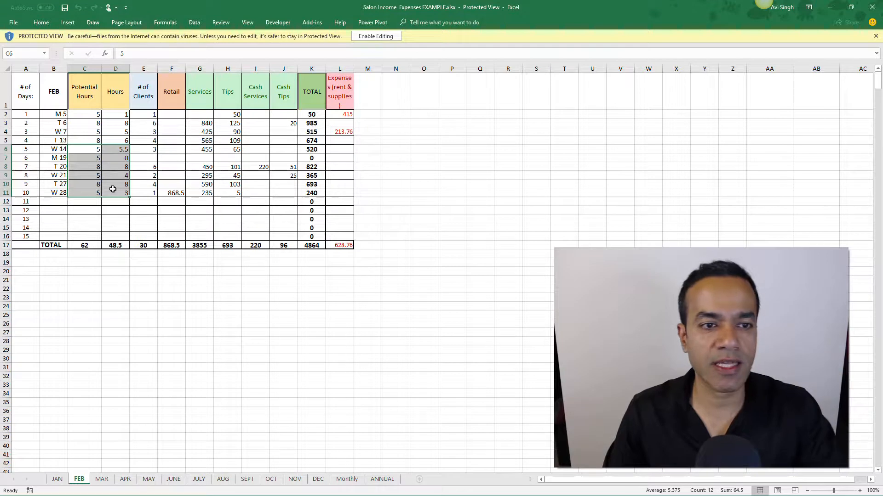
left_click(171, 149)
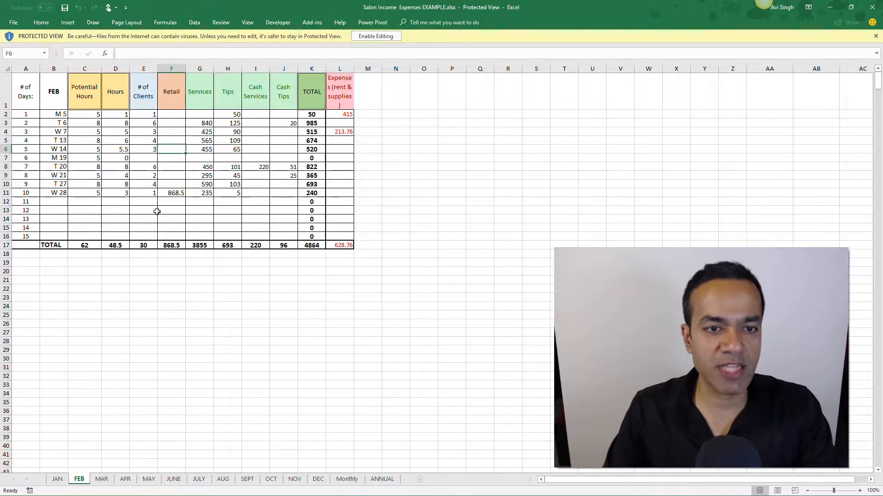
mouse_move(72, 479)
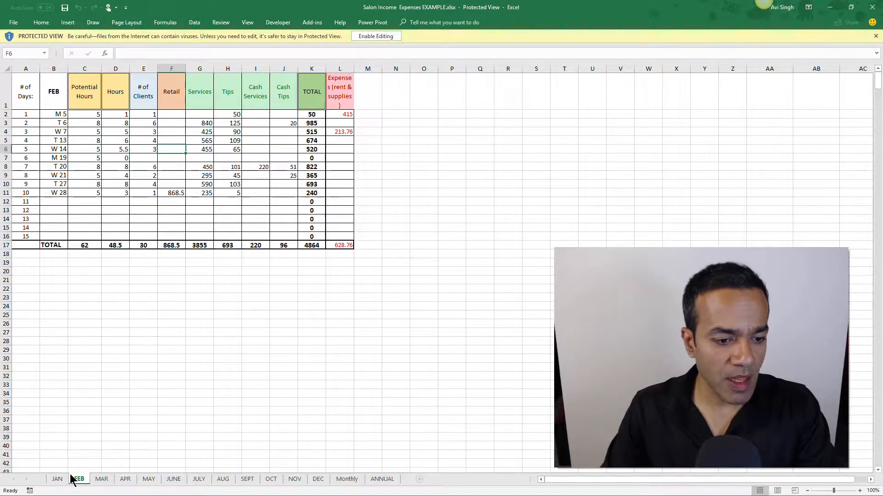
left_click(149, 479)
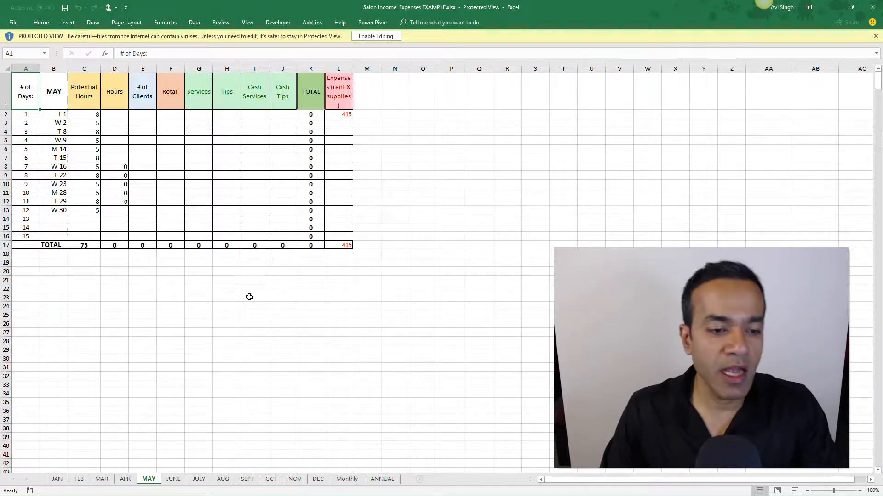
Return to the FEB sheet showing 48.5 hours, 30 clients and 4864 total income
left_click(79, 479)
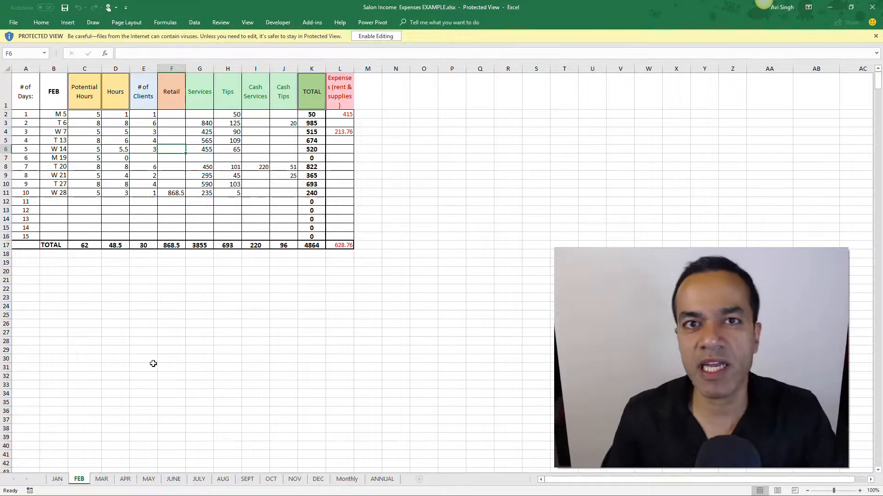
mouse_move(120, 319)
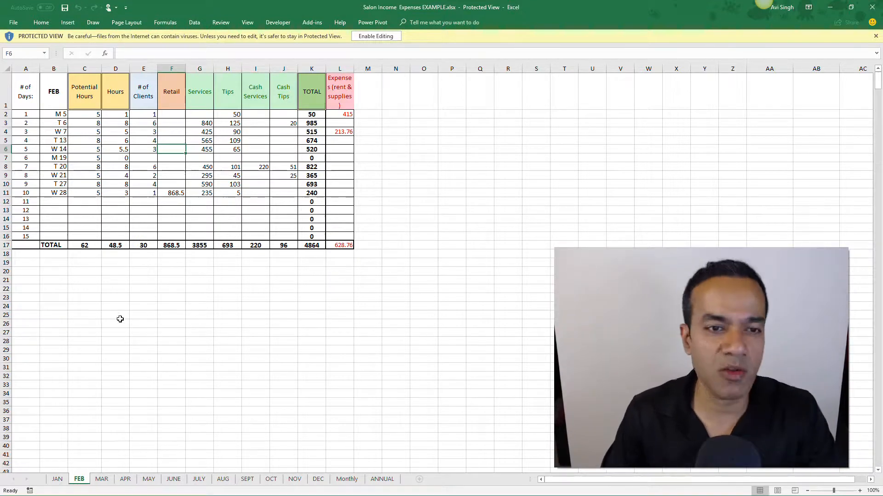
Check February's Retail total formula, then switch to the Business Revenue Forecast workbook
left_click(171, 201)
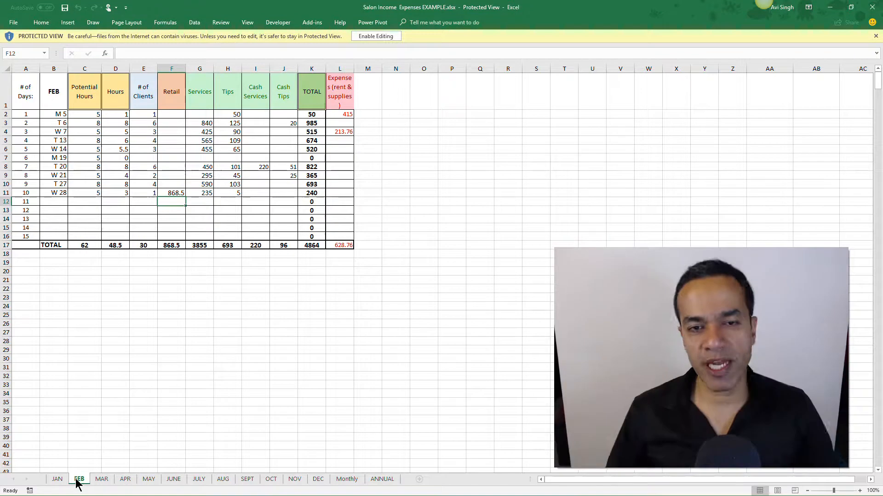
left_click(171, 244)
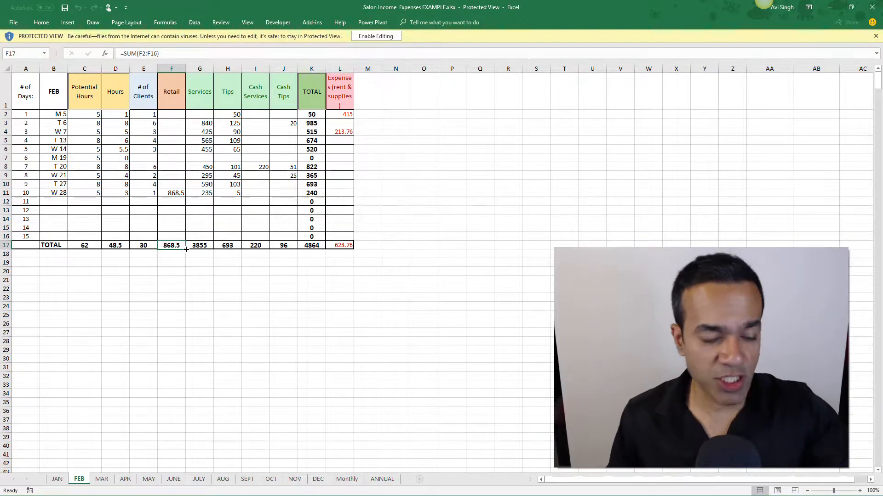
left_click(125, 479)
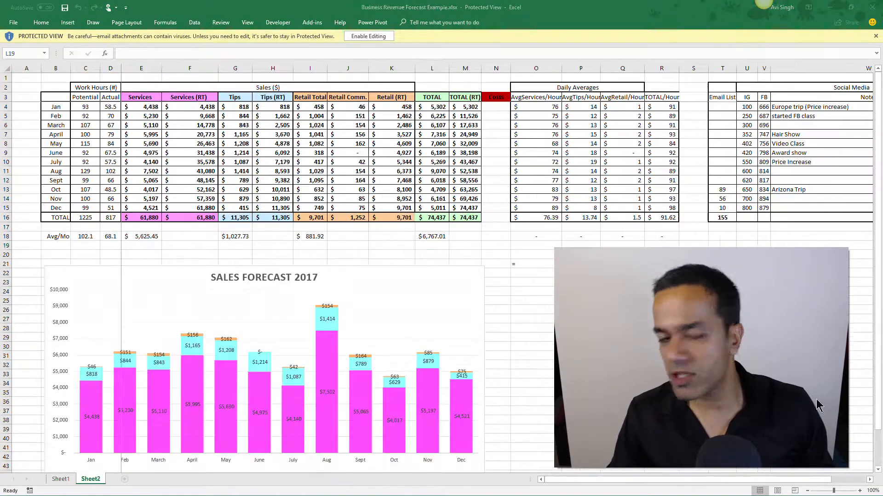
left_click(273, 171)
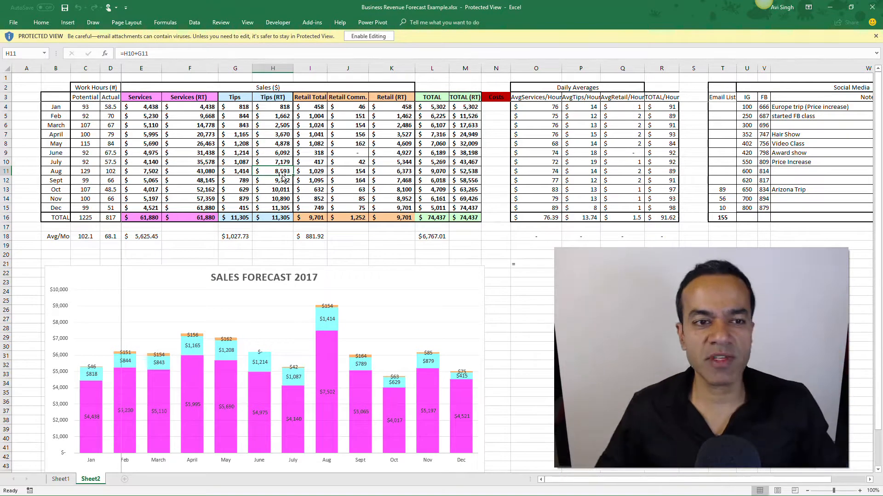
left_click(85, 162)
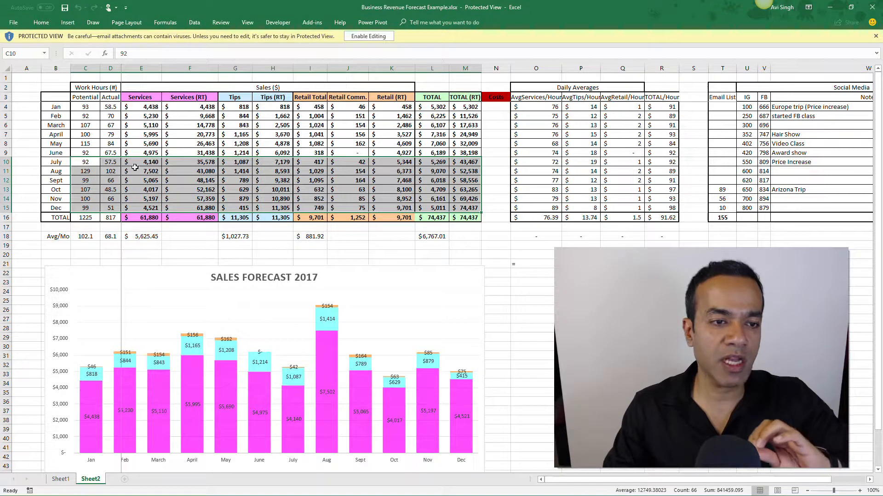
left_click(111, 162)
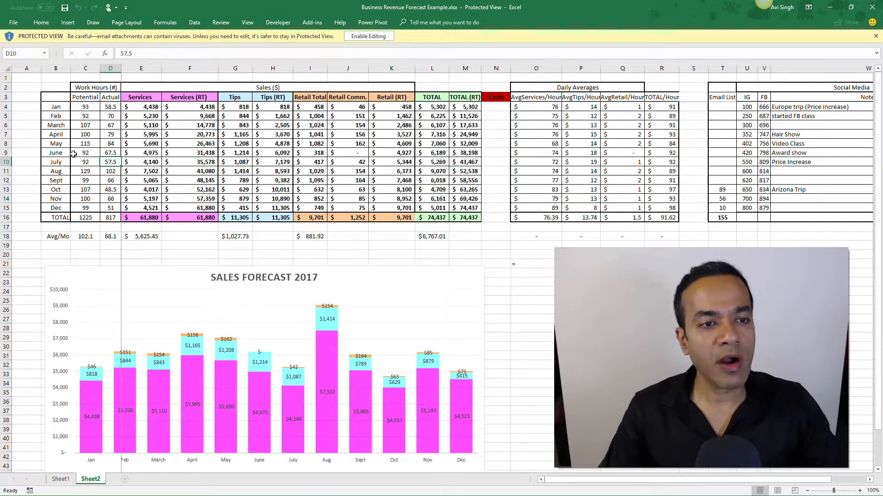
left_click_drag(140, 106, 140, 134)
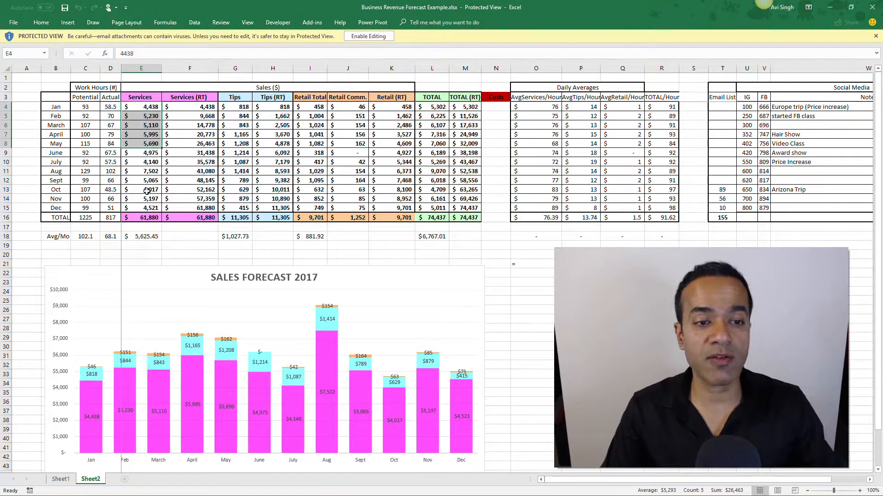
Inspect the January, June and July services amounts and the running total formula
left_click(141, 208)
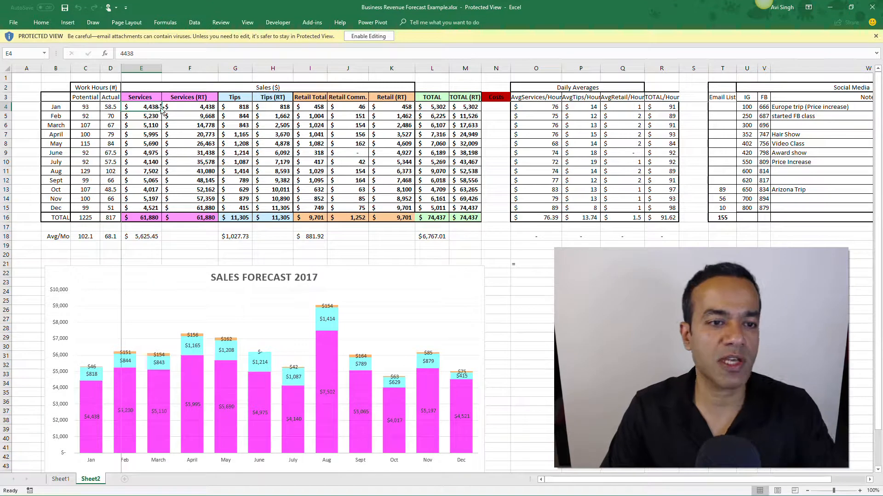
left_click(140, 153)
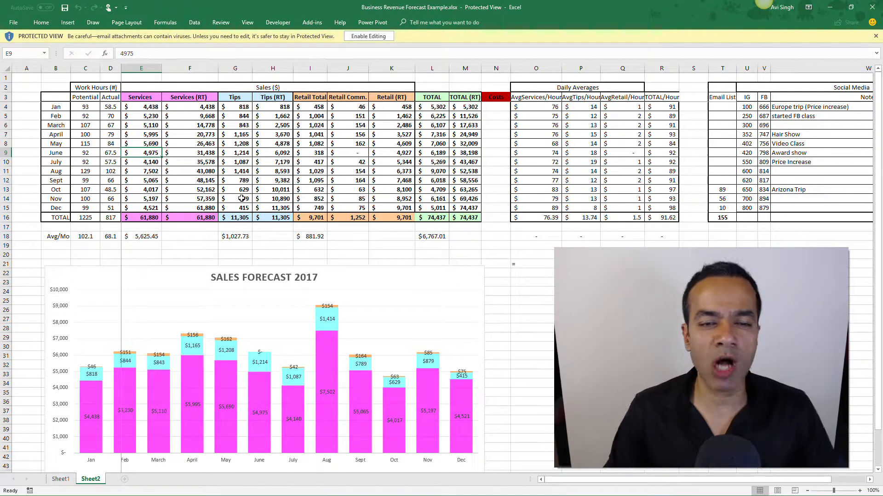
left_click(141, 162)
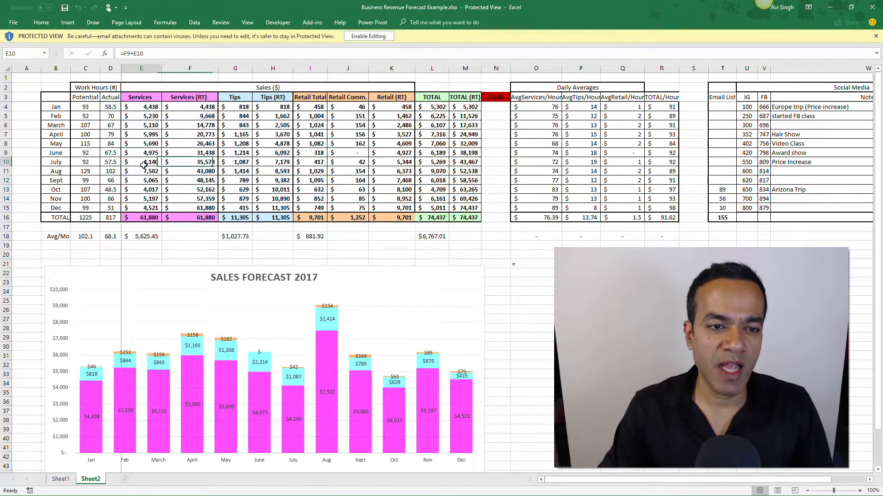
left_click(141, 161)
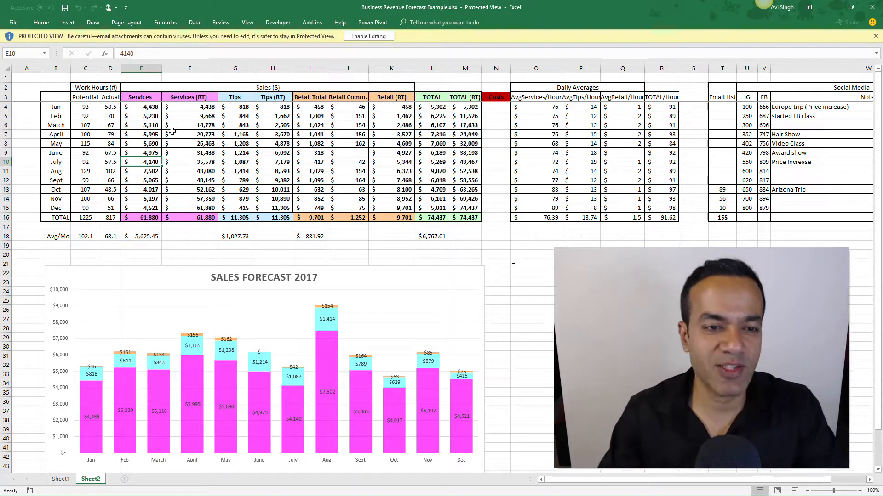
Switch to the stylist's website in Chrome and show the previous slideshow photo
left_click(189, 152)
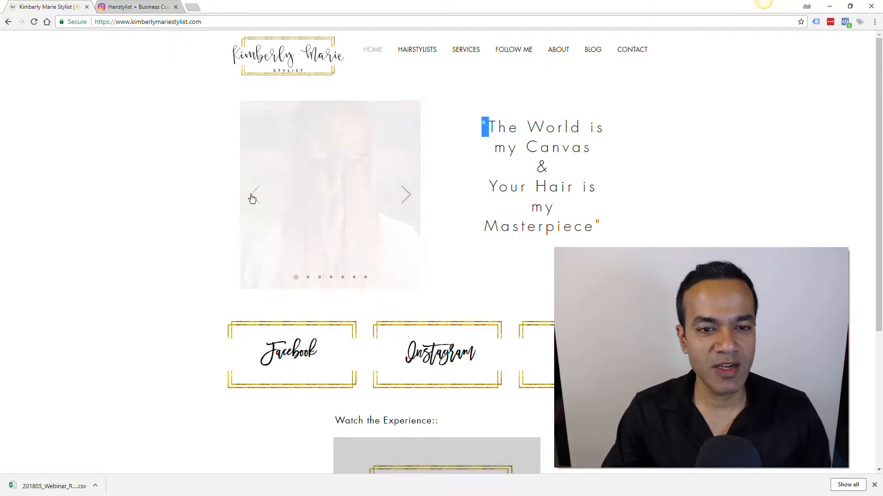
left_click(253, 195)
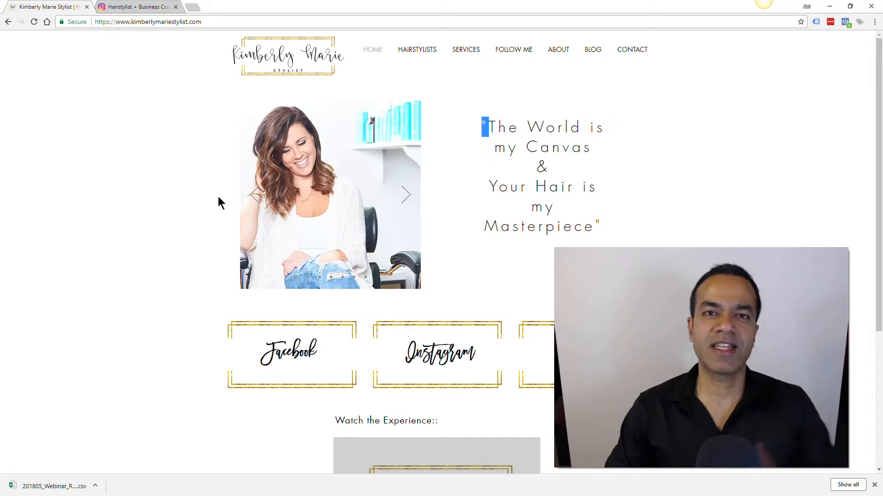